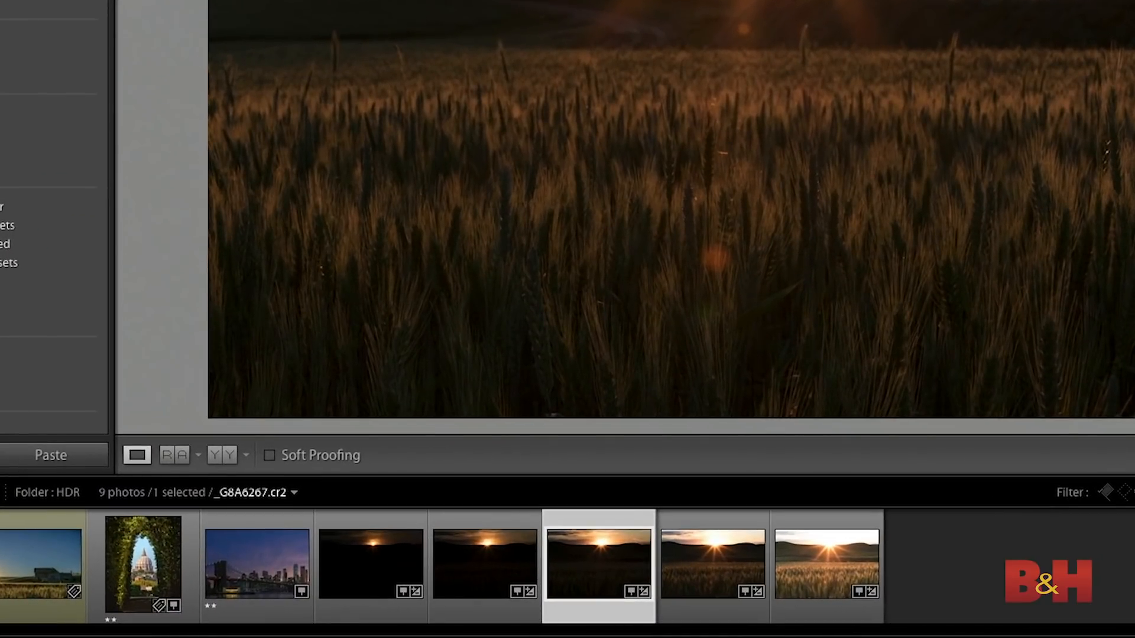
Step: Preview the darker and brighter bracketed sunset exposures one after another from the Filmstrip
{"action": "left_click", "coordinate": [485, 565]}
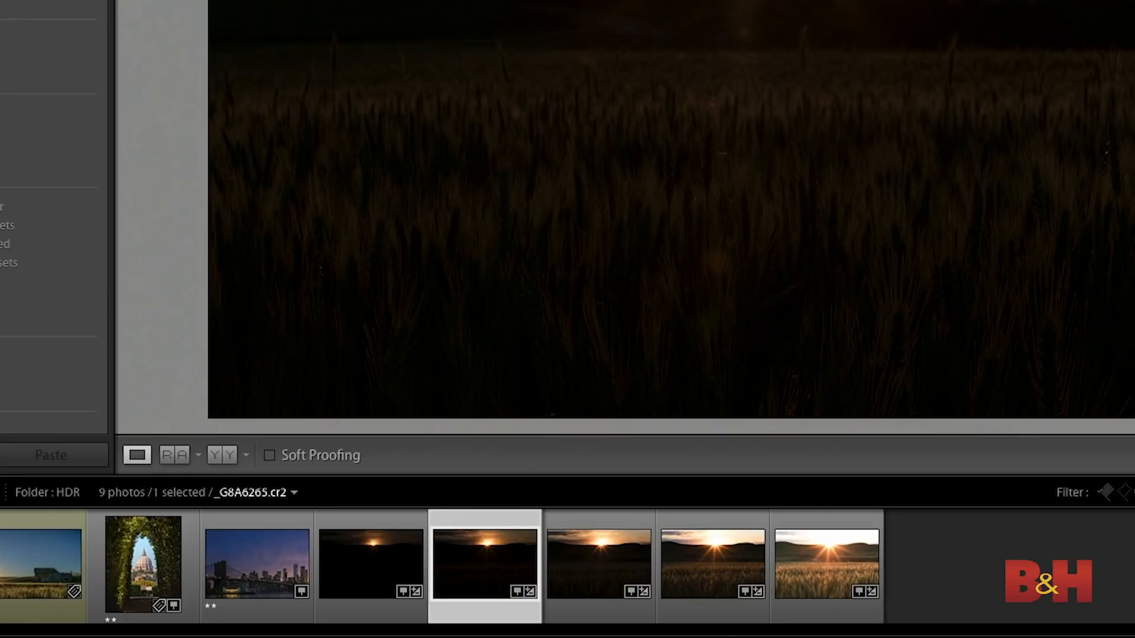
{"action": "left_click", "coordinate": [370, 565]}
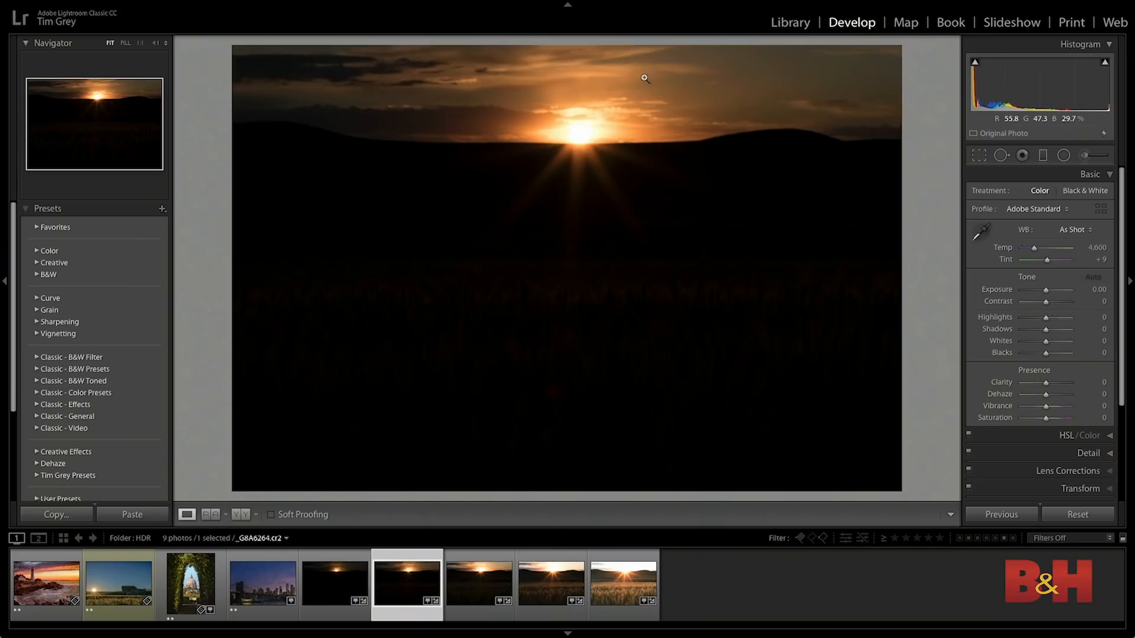
{"action": "left_click", "coordinate": [551, 583]}
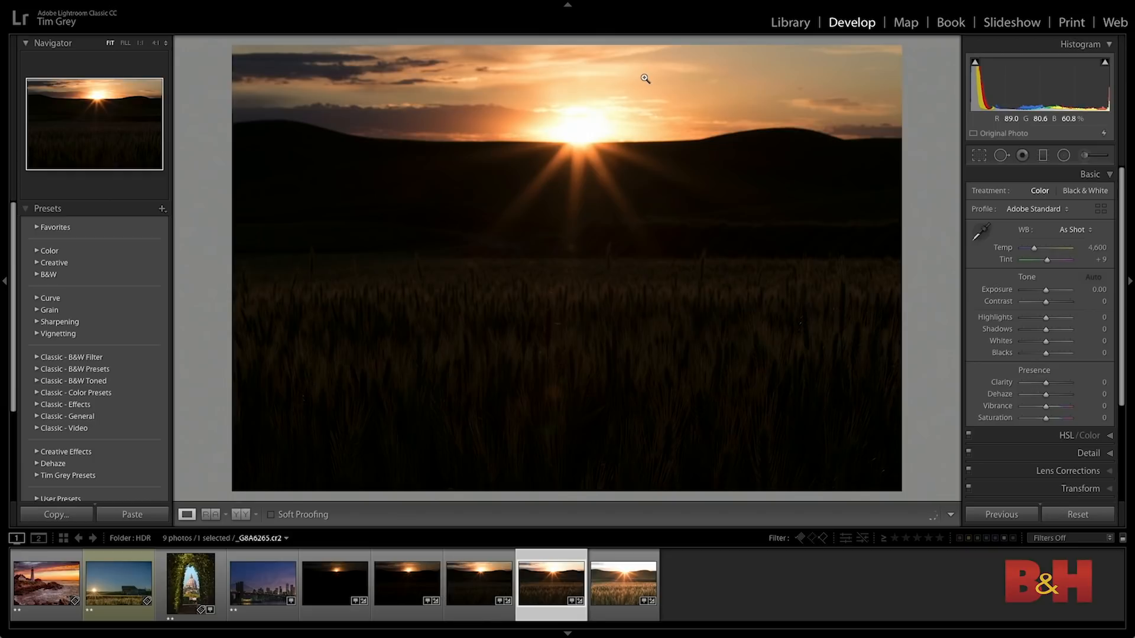
{"action": "left_click", "coordinate": [623, 582]}
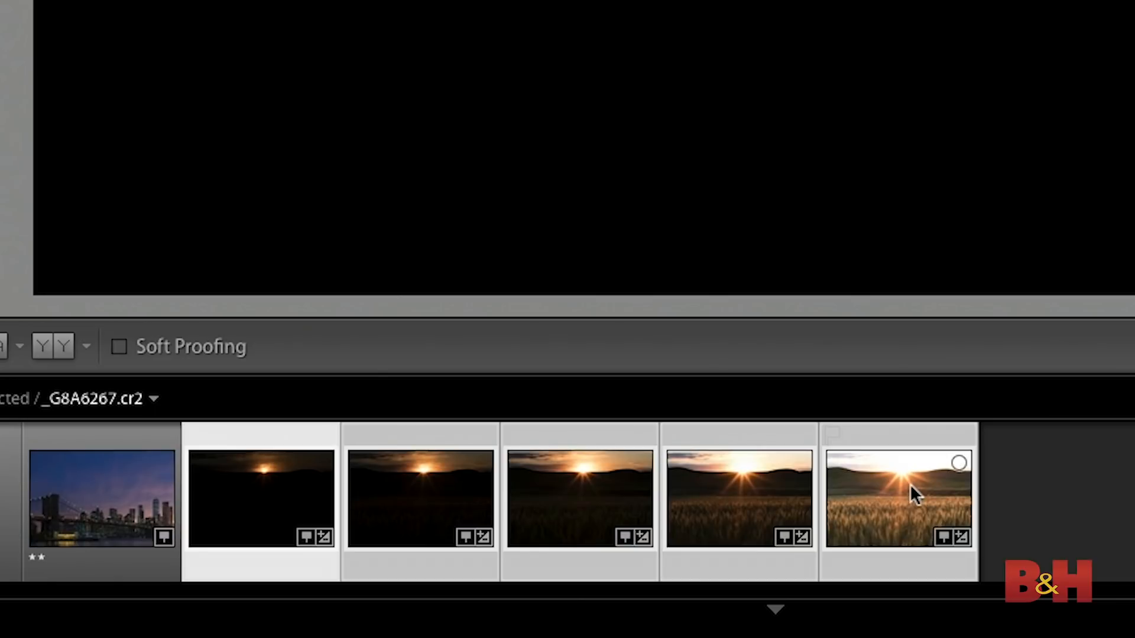
Step: Extend the selection to all five brackets and launch Photo Merge > HDR
{"action": "left_click", "coordinate": [247, 16]}
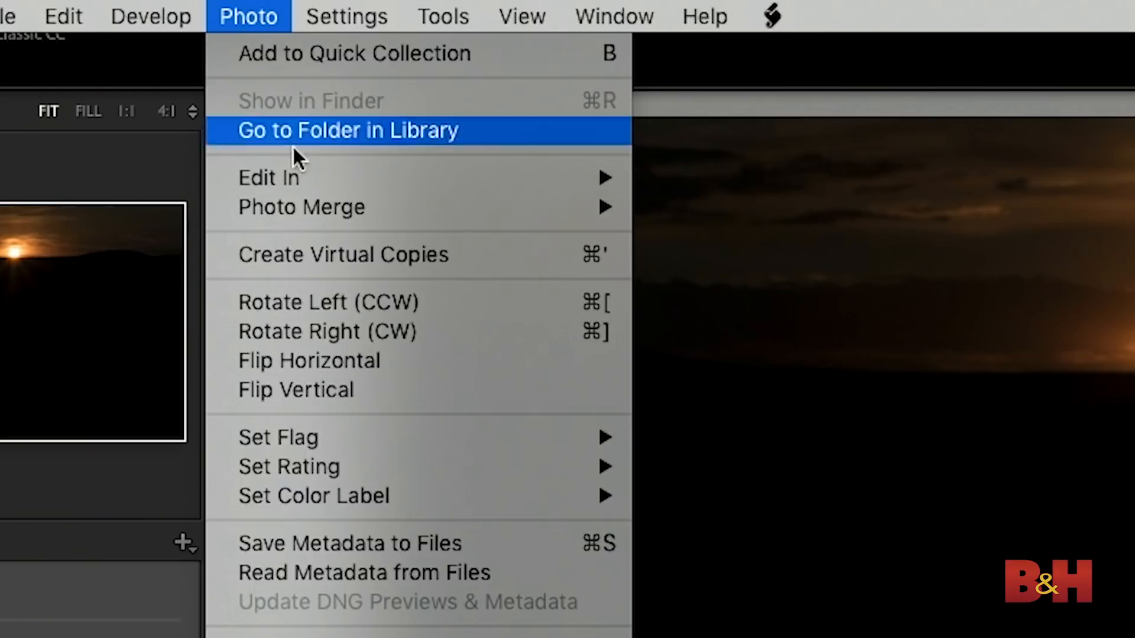
{"action": "mouse_move", "coordinate": [301, 206]}
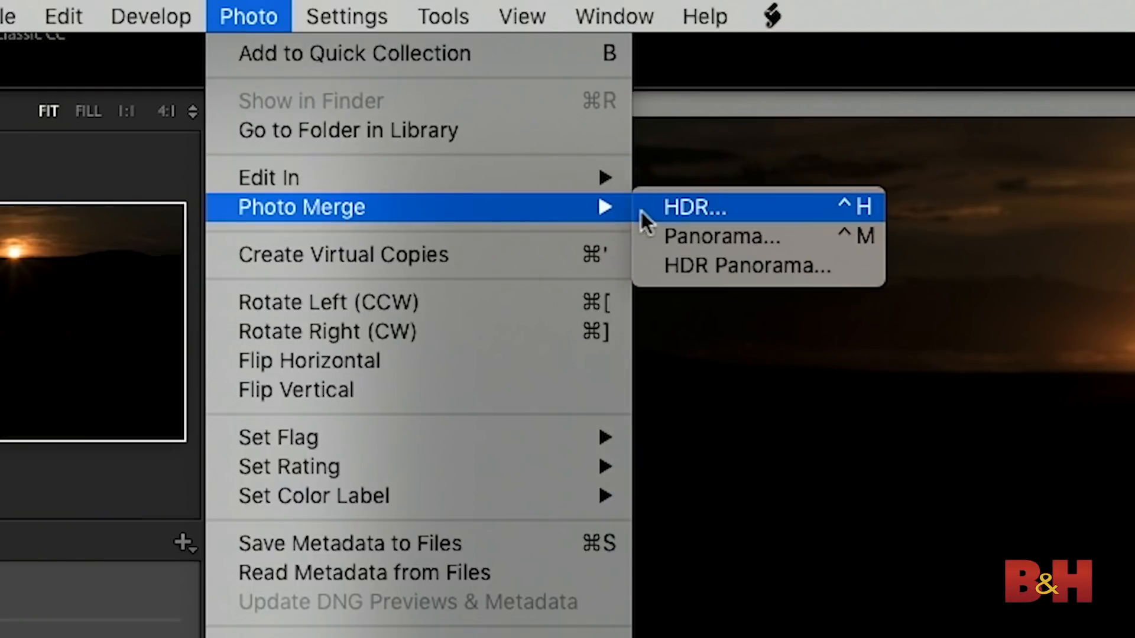
{"action": "left_click", "coordinate": [693, 208]}
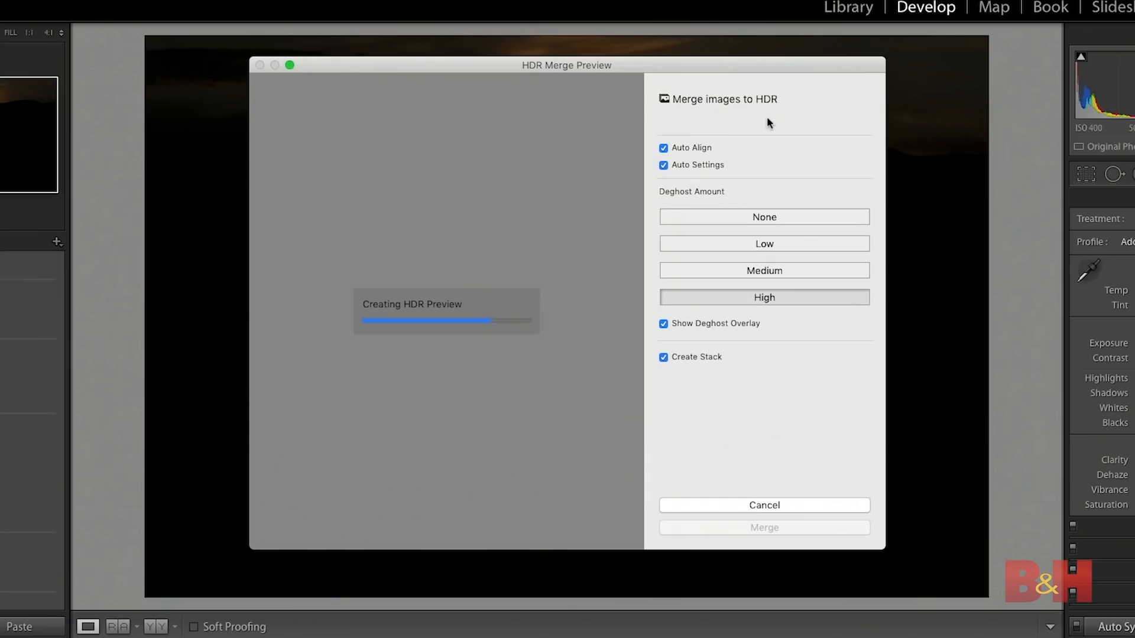
{"action": "mouse_move", "coordinate": [740, 149]}
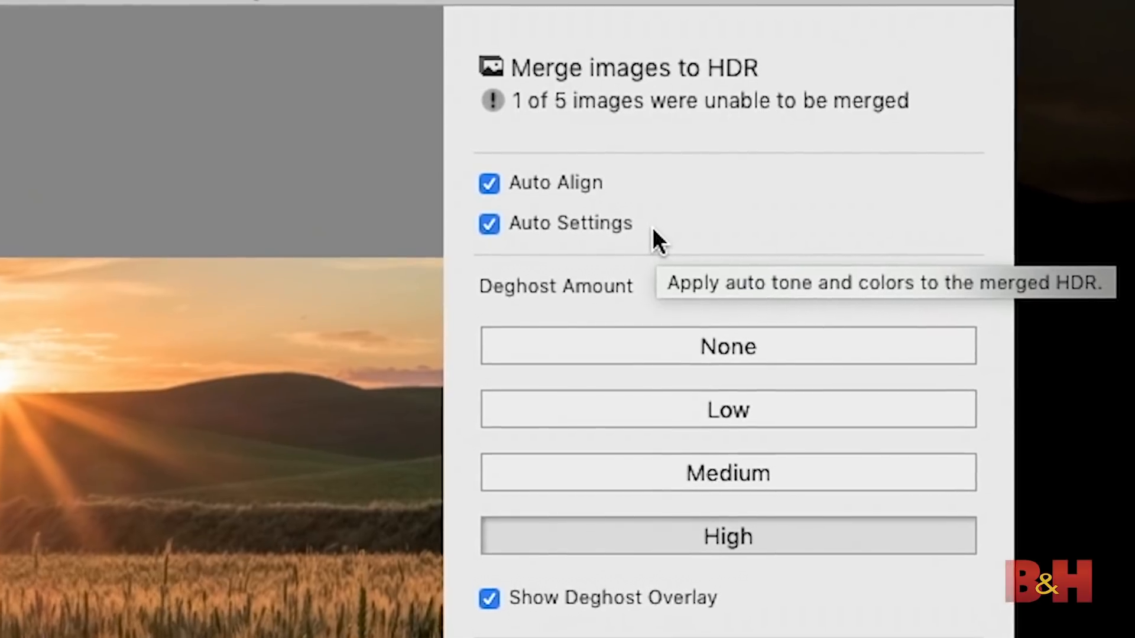
Step: Wait for the HDR Merge Preview to render with Auto Align and Auto Settings left on
{"action": "scroll", "scroll_direction": "down", "scroll_amount": 3}
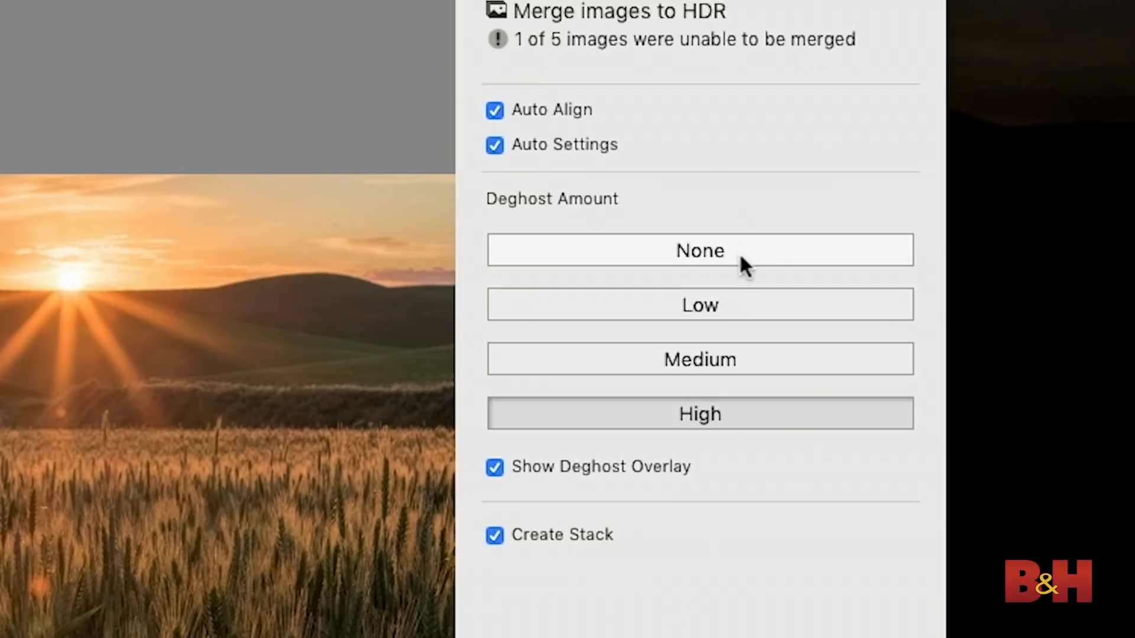
{"action": "mouse_move", "coordinate": [743, 293]}
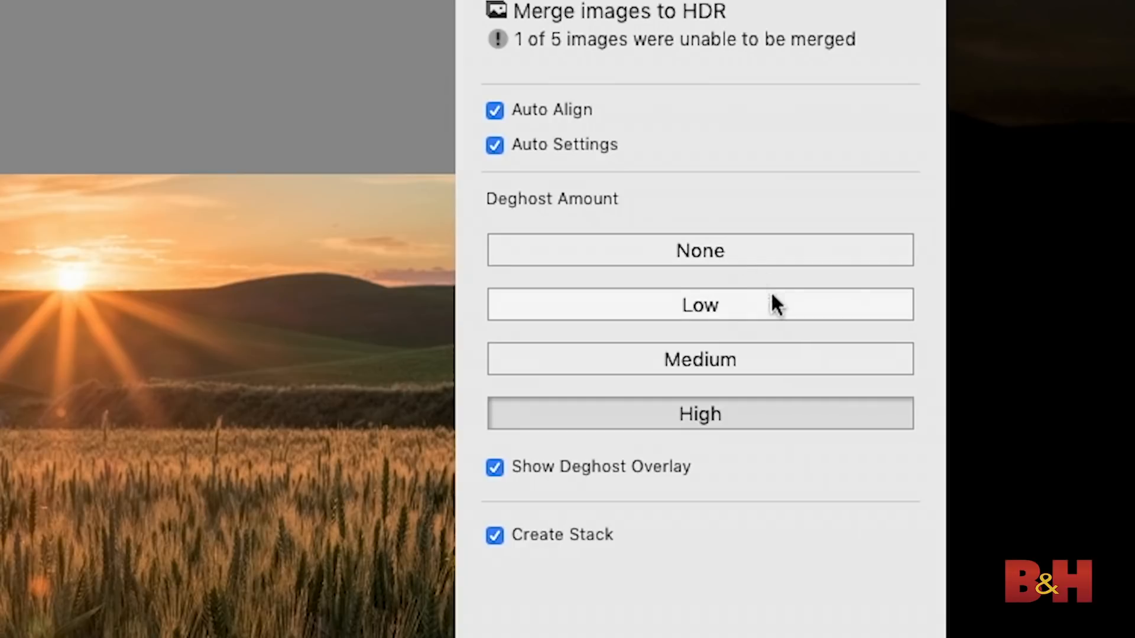
{"action": "mouse_move", "coordinate": [738, 360]}
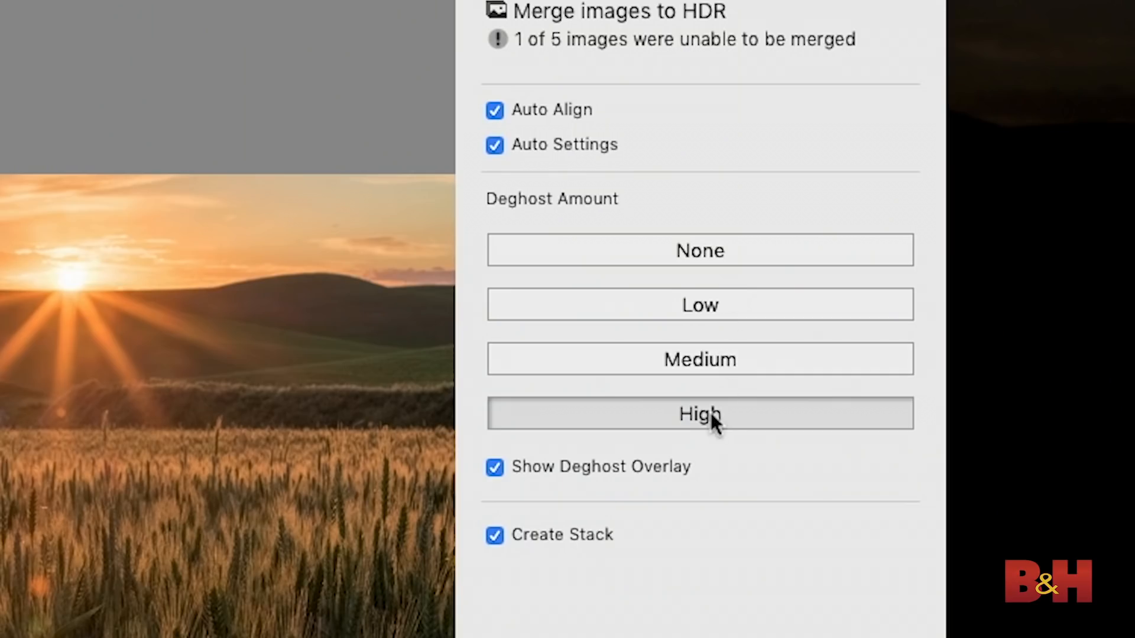
{"action": "mouse_move", "coordinate": [321, 402]}
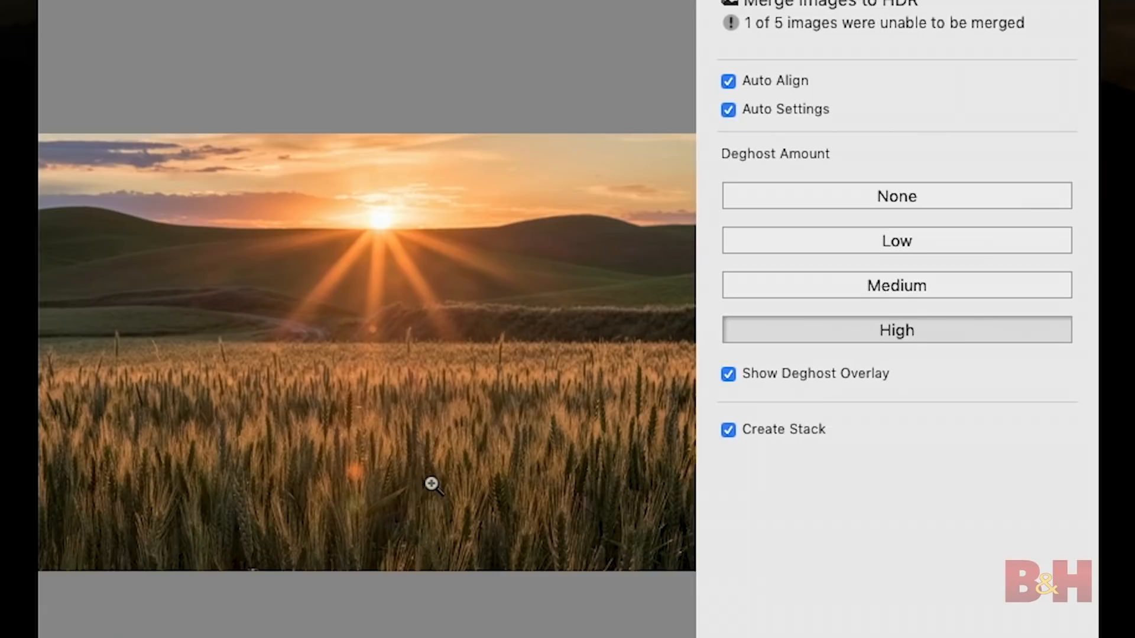
{"action": "mouse_move", "coordinate": [539, 476]}
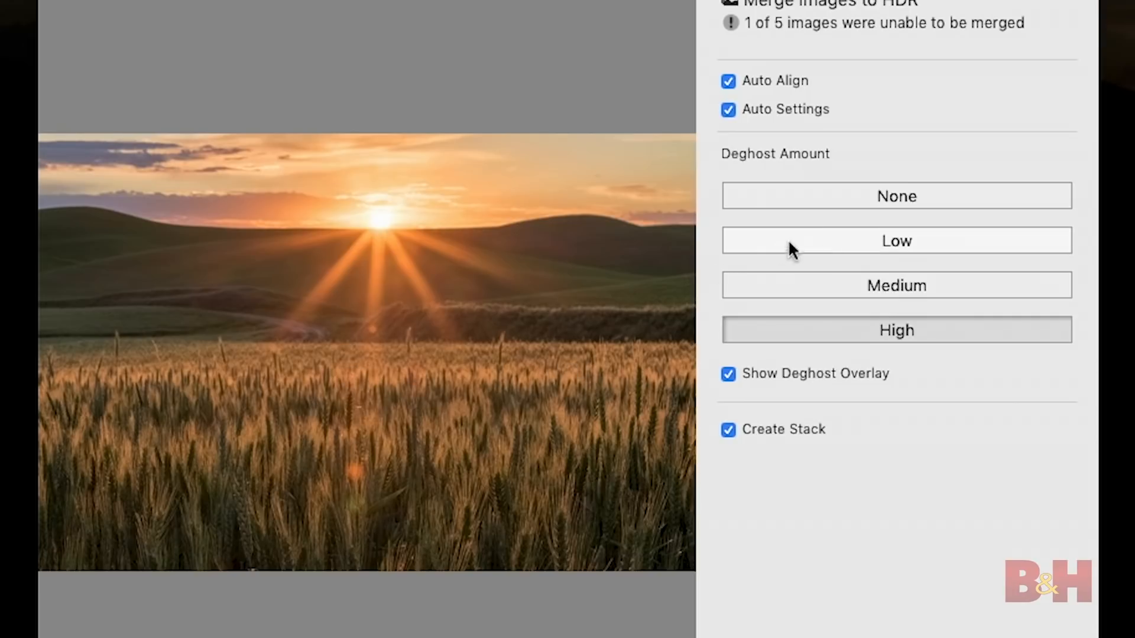
Step: Set Deghost Amount to None in the HDR Merge Preview
{"action": "left_click", "coordinate": [896, 195]}
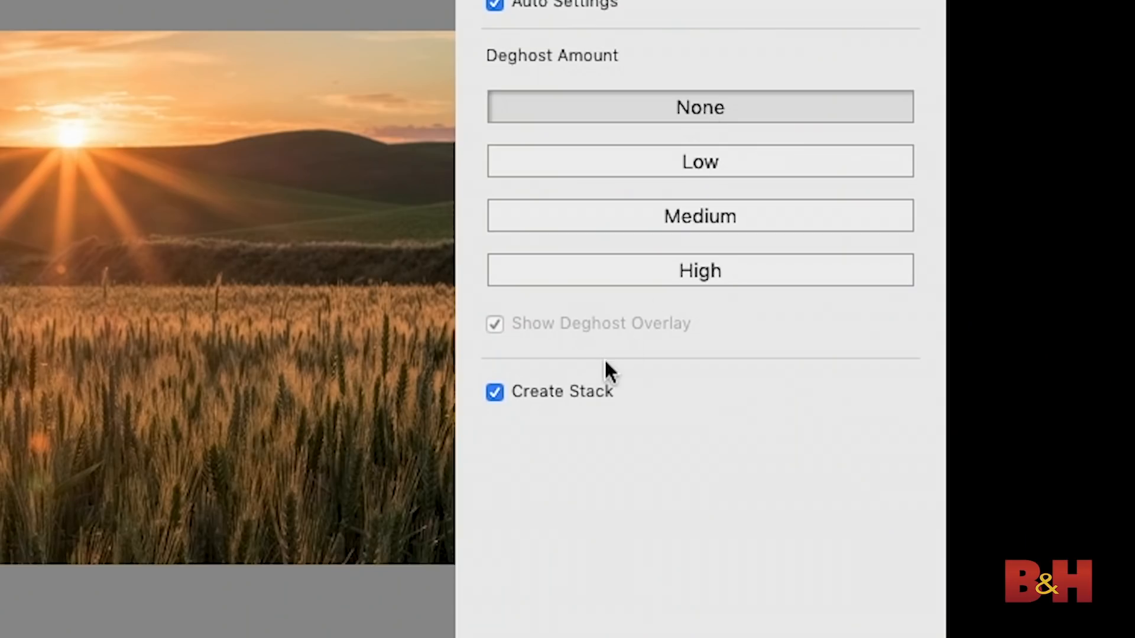
{"action": "mouse_move", "coordinate": [610, 426]}
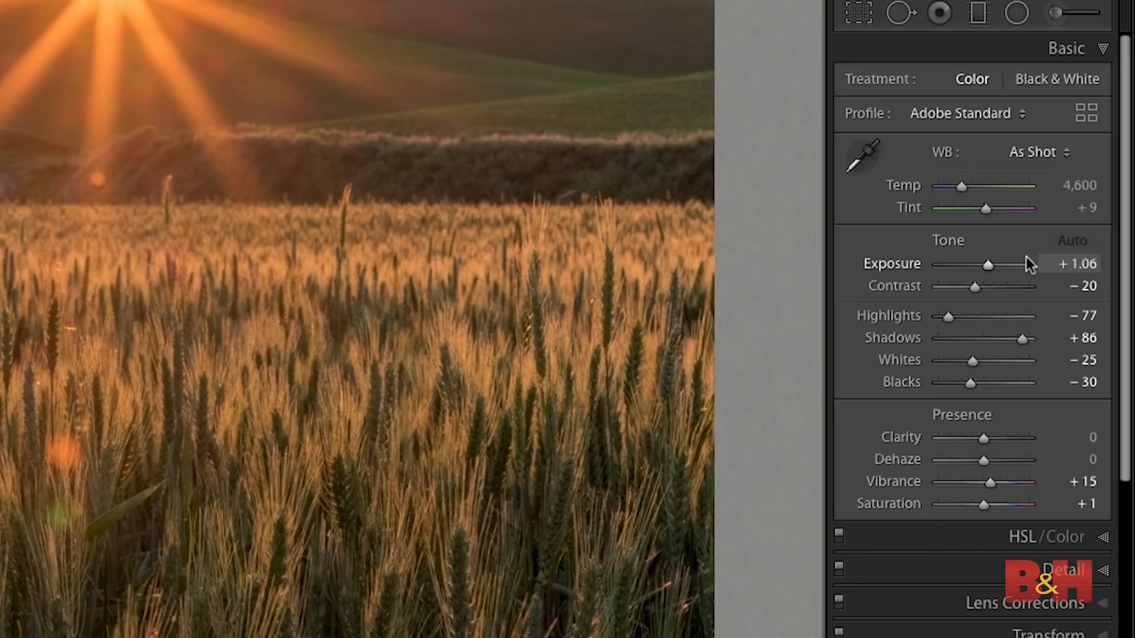
{"action": "mouse_move", "coordinate": [1012, 163]}
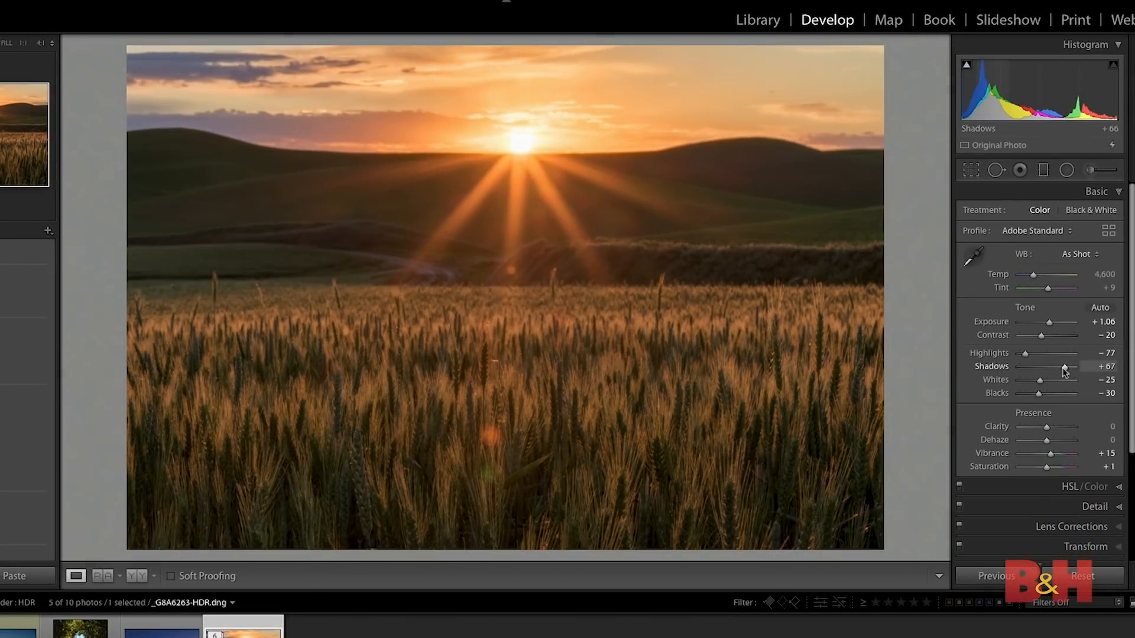
Step: Set Shadows to +63, Vibrance to +35 and Temp to 4,652 on the merged HDR
{"action": "left_click_drag", "start_coordinate": [1065, 367], "coordinate": [1063, 368]}
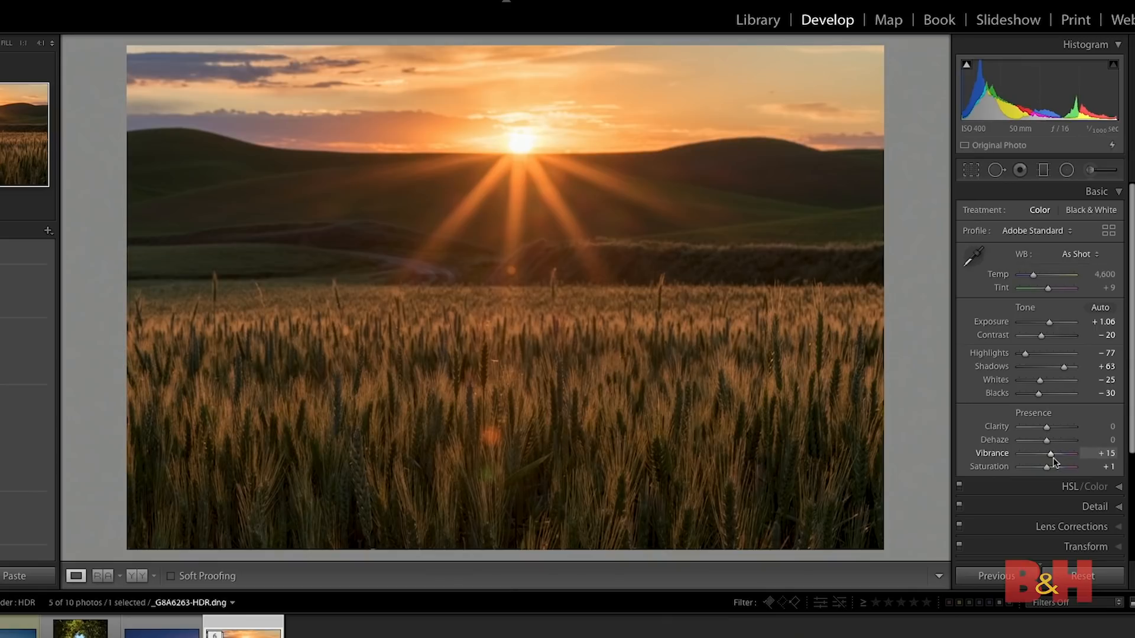
{"action": "left_click_drag", "start_coordinate": [1030, 452], "coordinate": [1056, 452]}
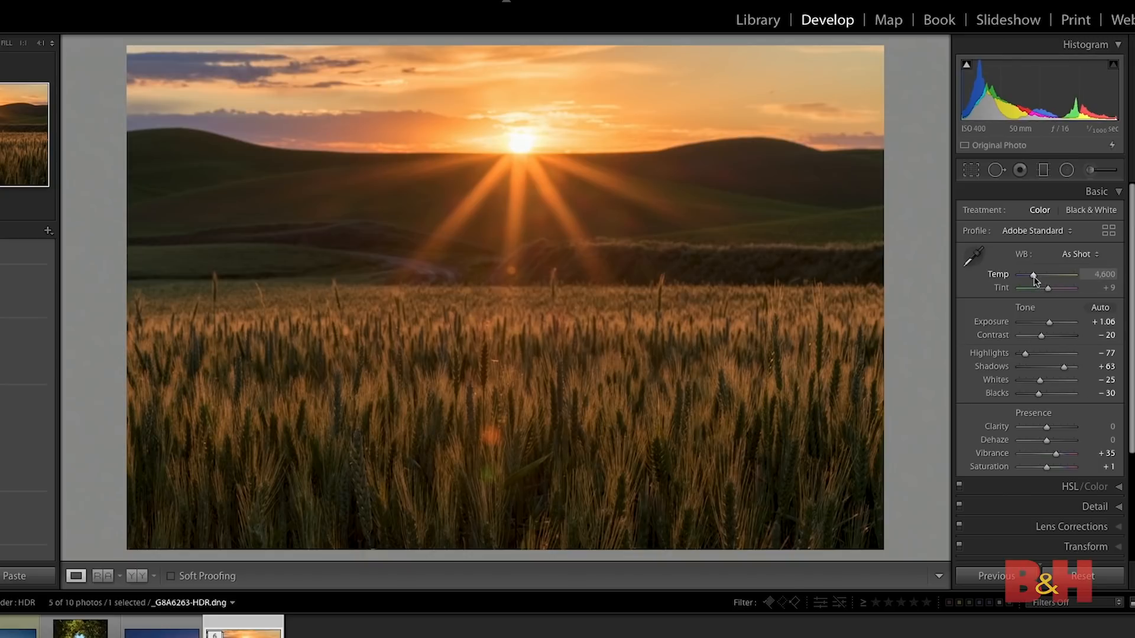
{"action": "left_click_drag", "start_coordinate": [1033, 276], "coordinate": [1037, 276]}
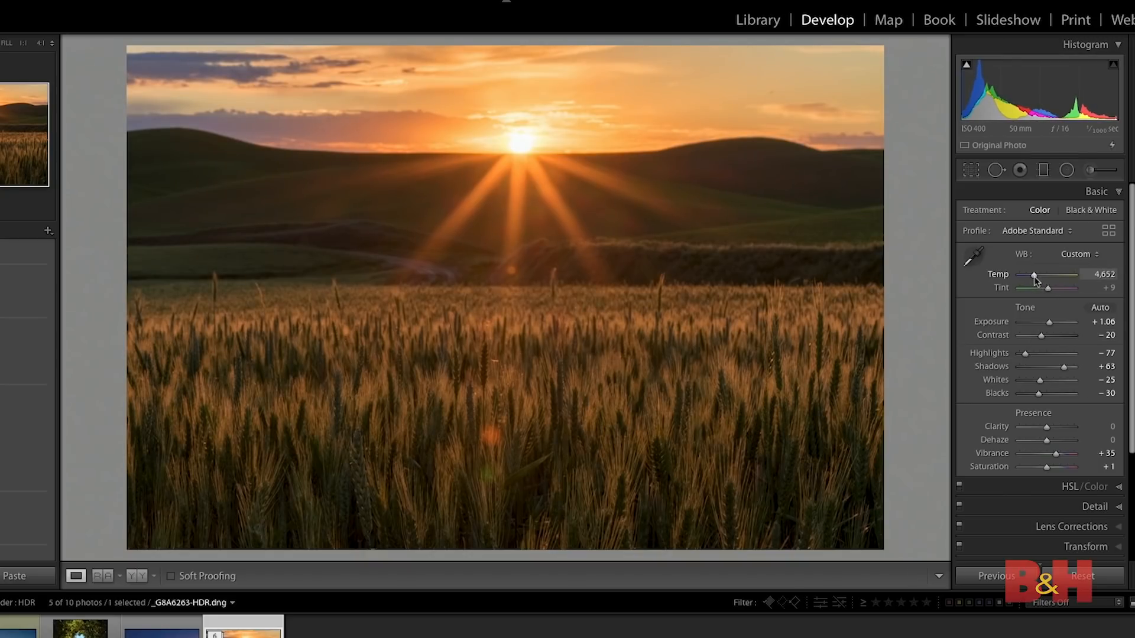